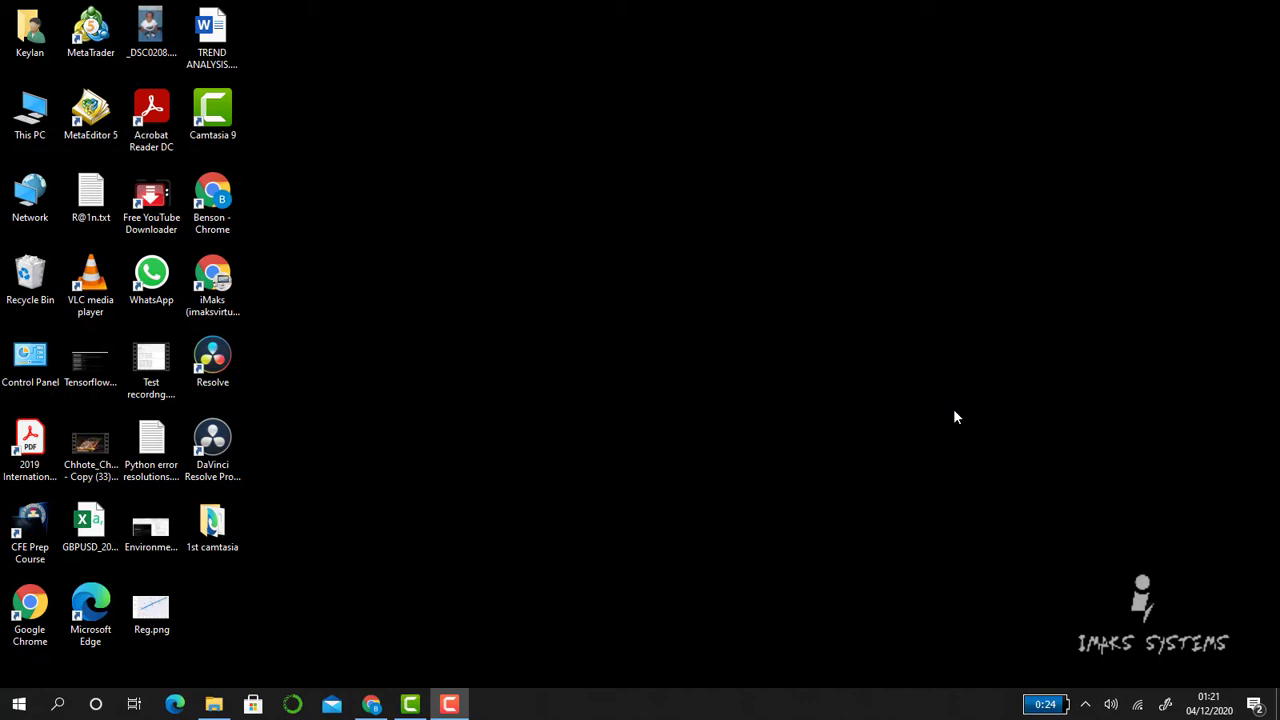
mouse_move(1144, 652)
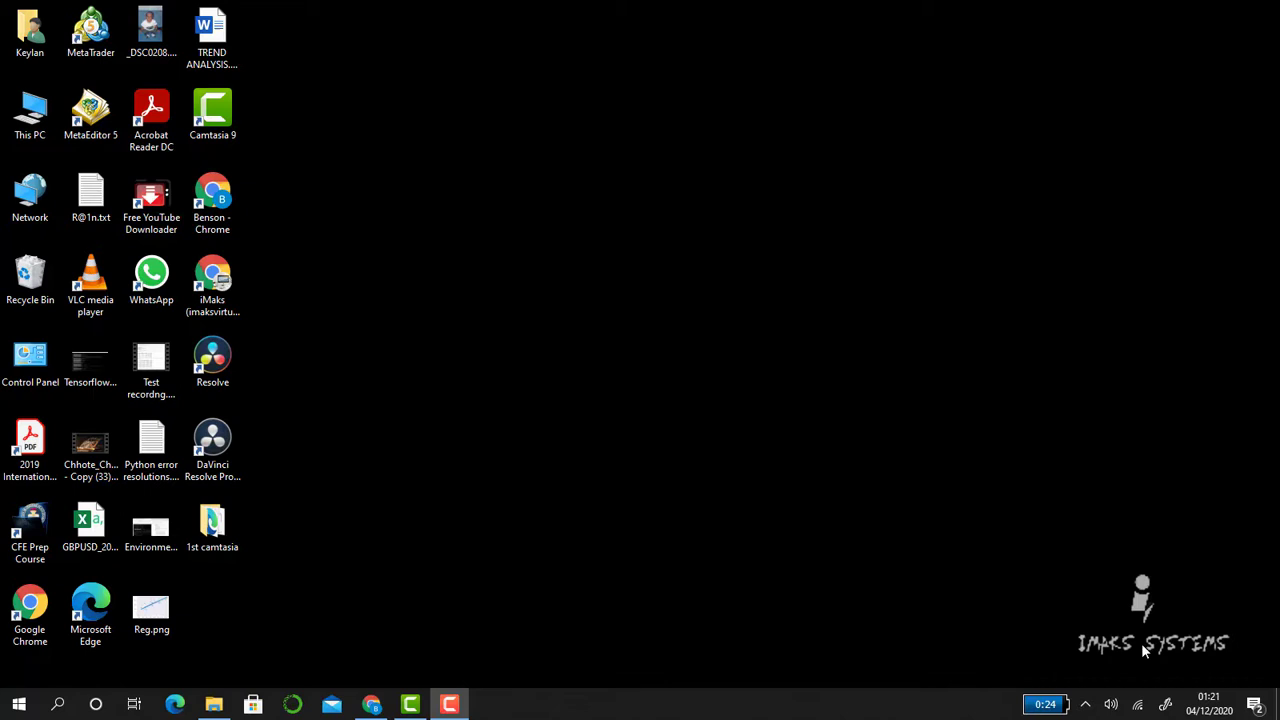
mouse_move(1044, 592)
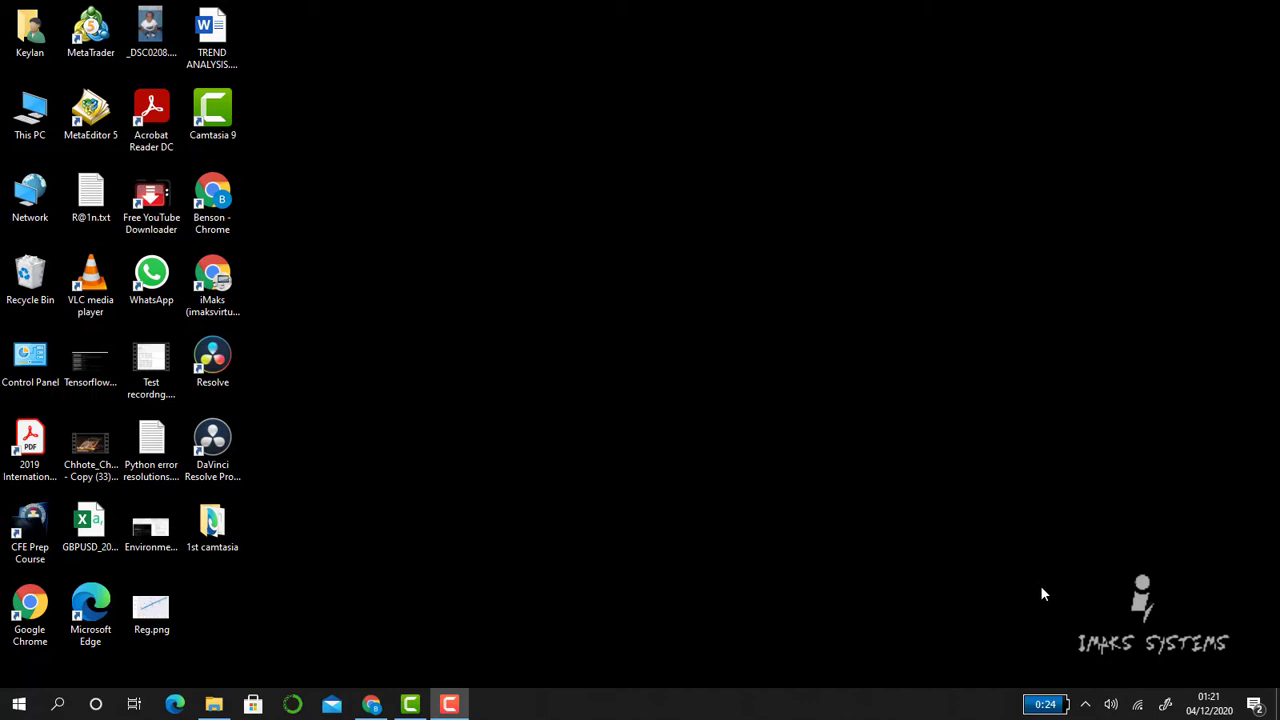
mouse_move(1068, 490)
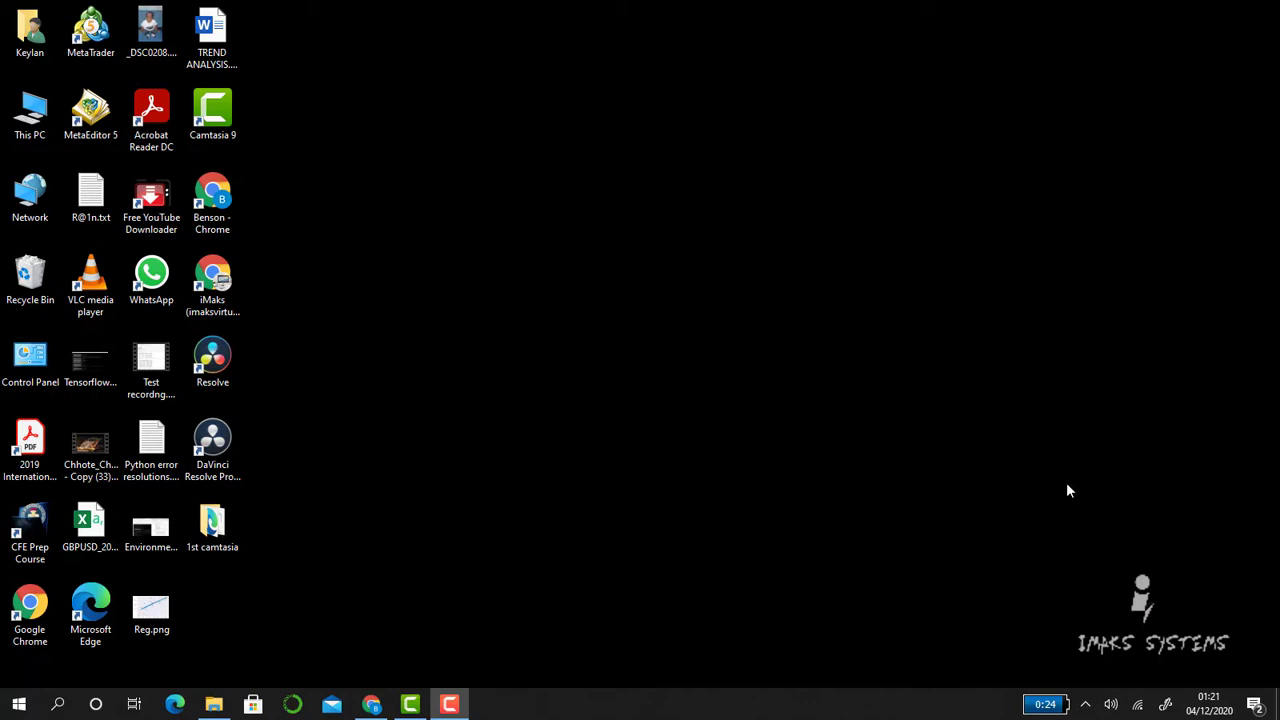
mouse_move(920, 428)
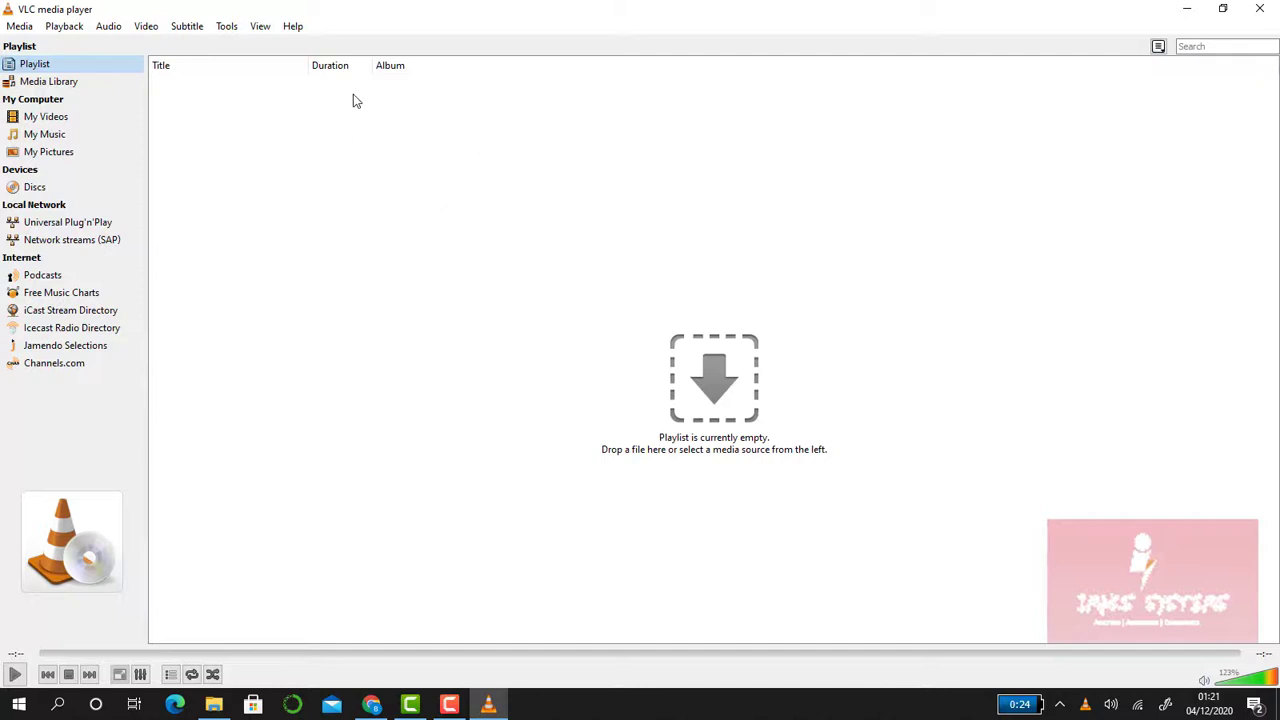
Reach the Open Network Stream dialog from the Media menu
left_click(20, 26)
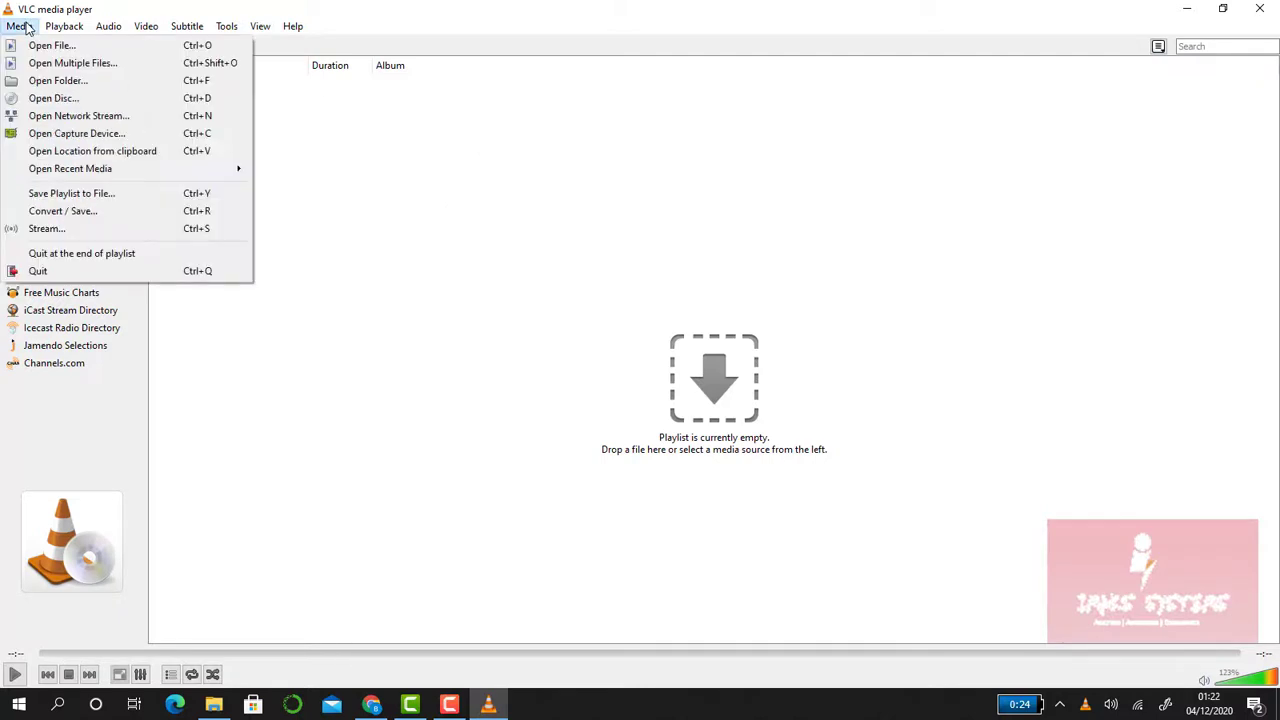
mouse_move(78, 114)
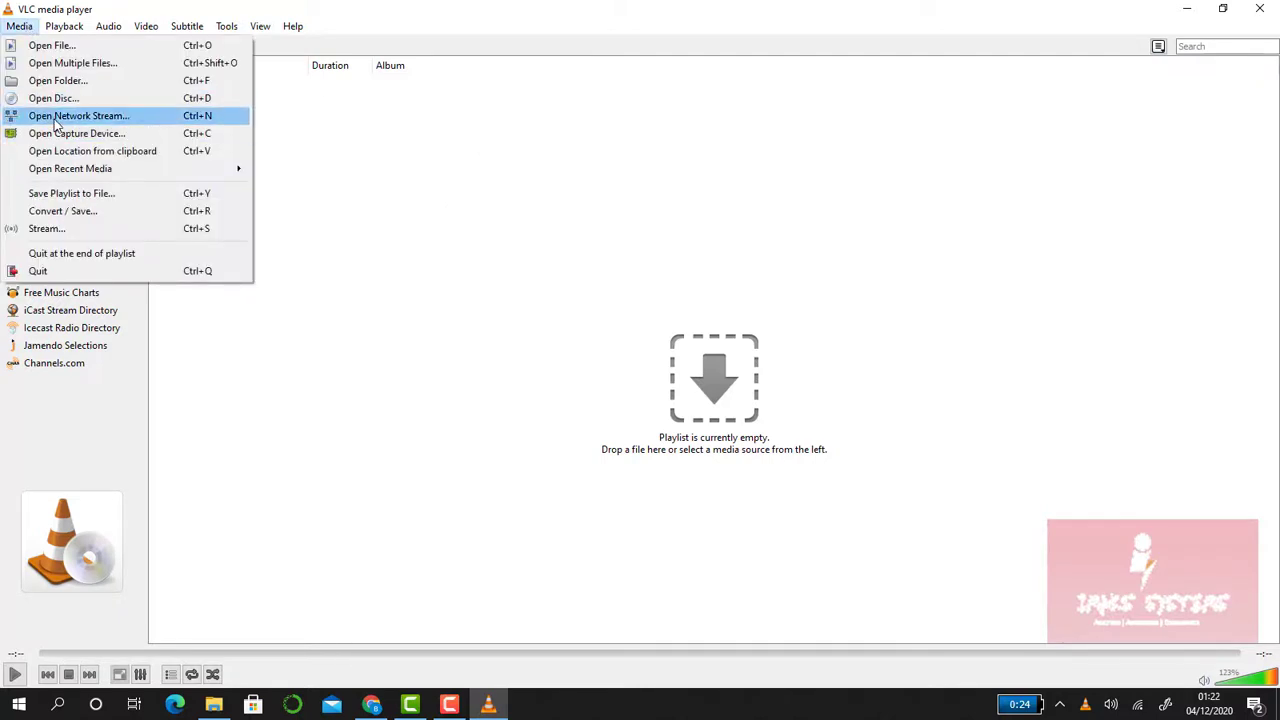
left_click(78, 114)
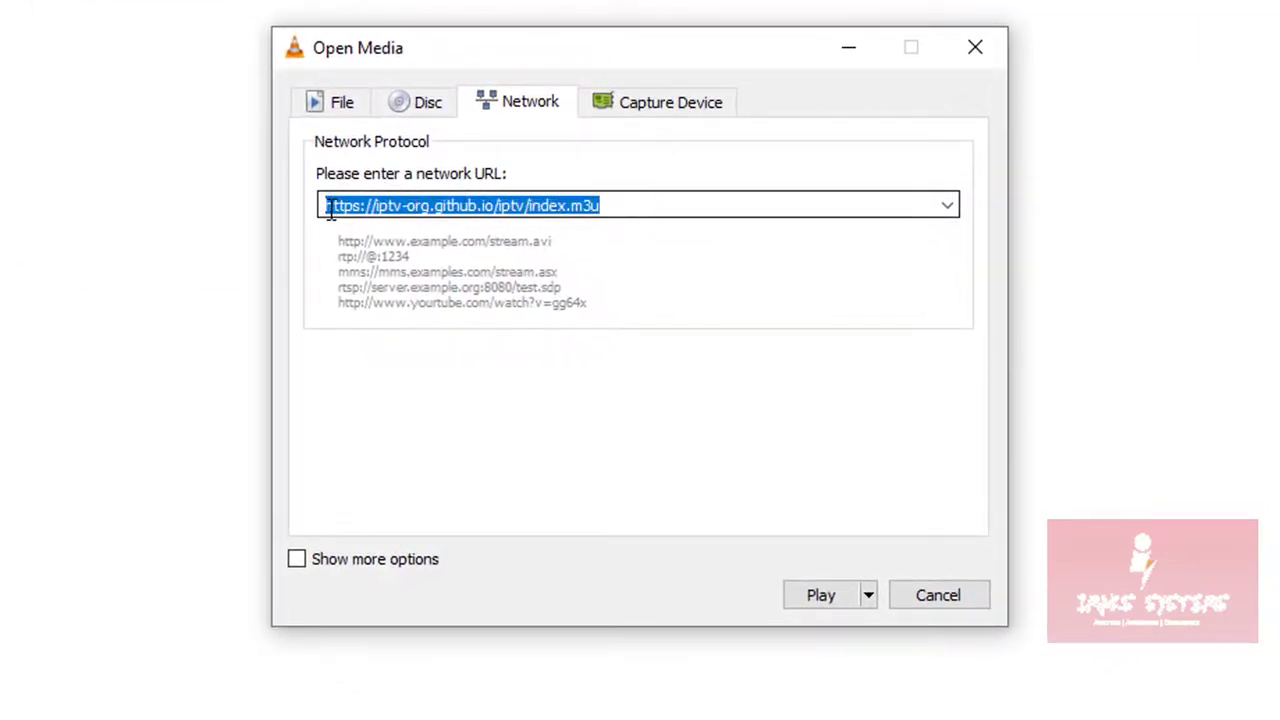
left_click(324, 204)
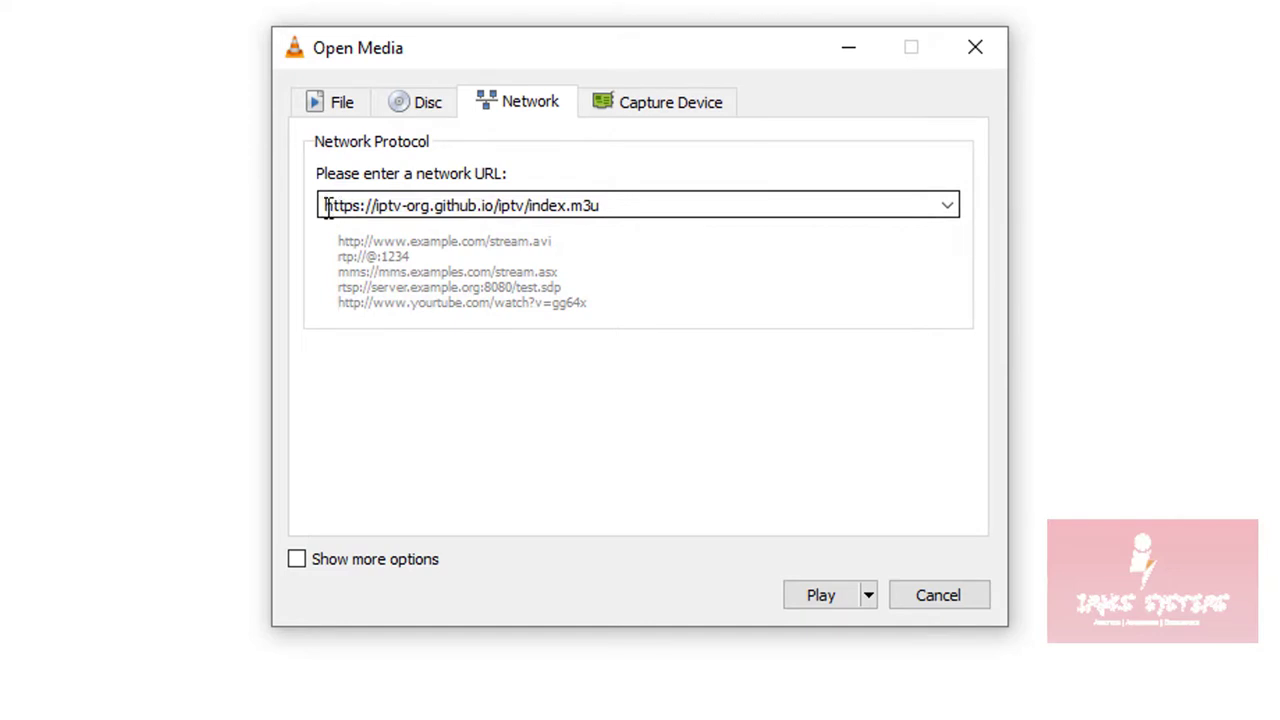
double_click(344, 204)
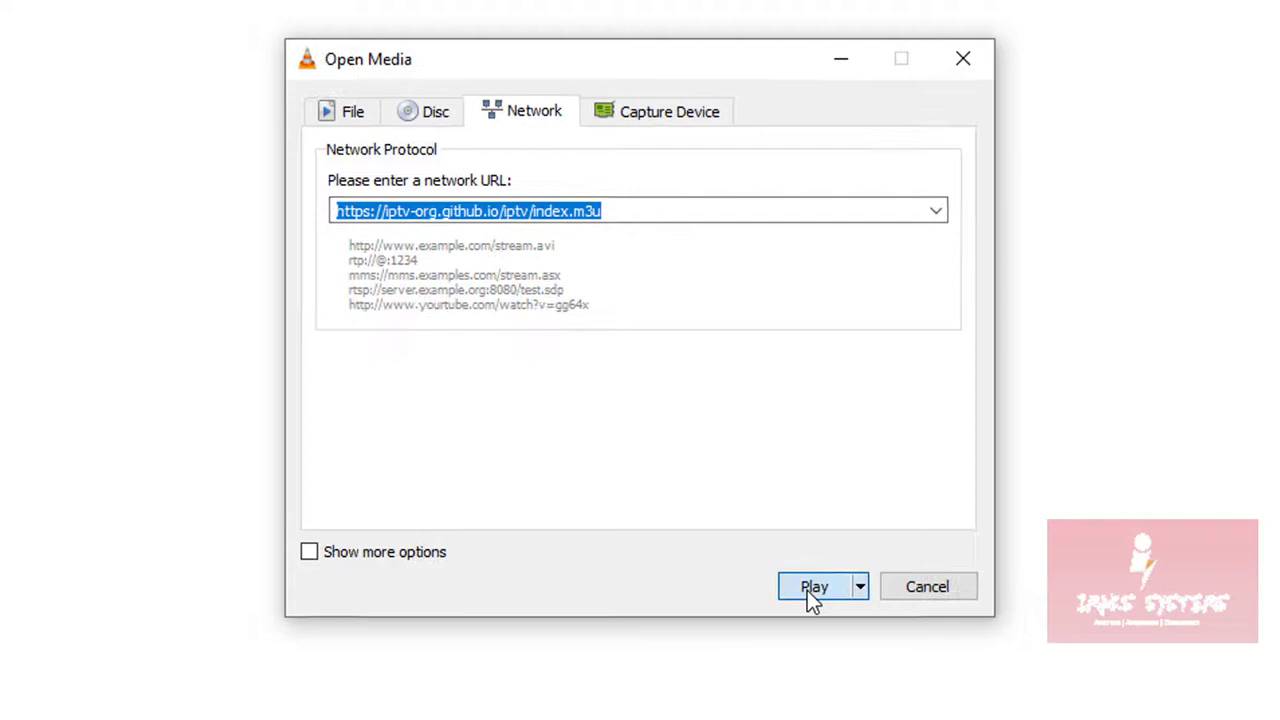
left_click(814, 586)
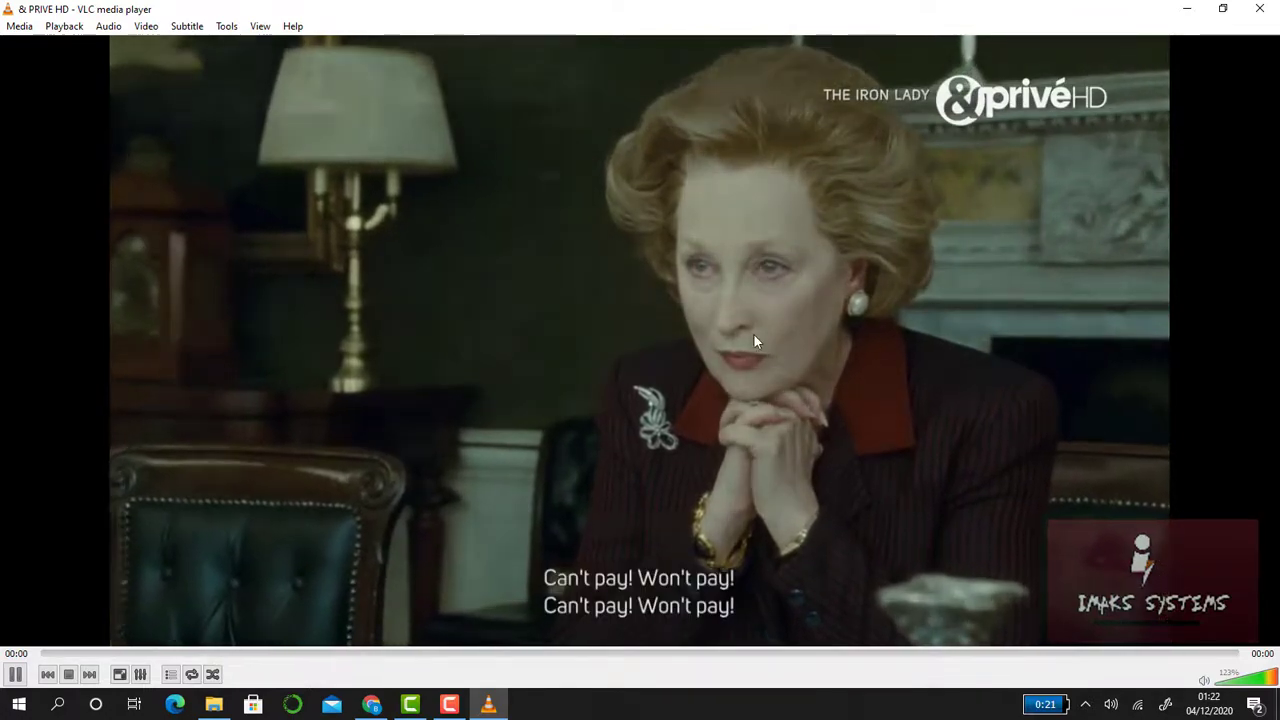
Bring down the View menu while & PRIVÉ HD keeps streaming
left_click(260, 26)
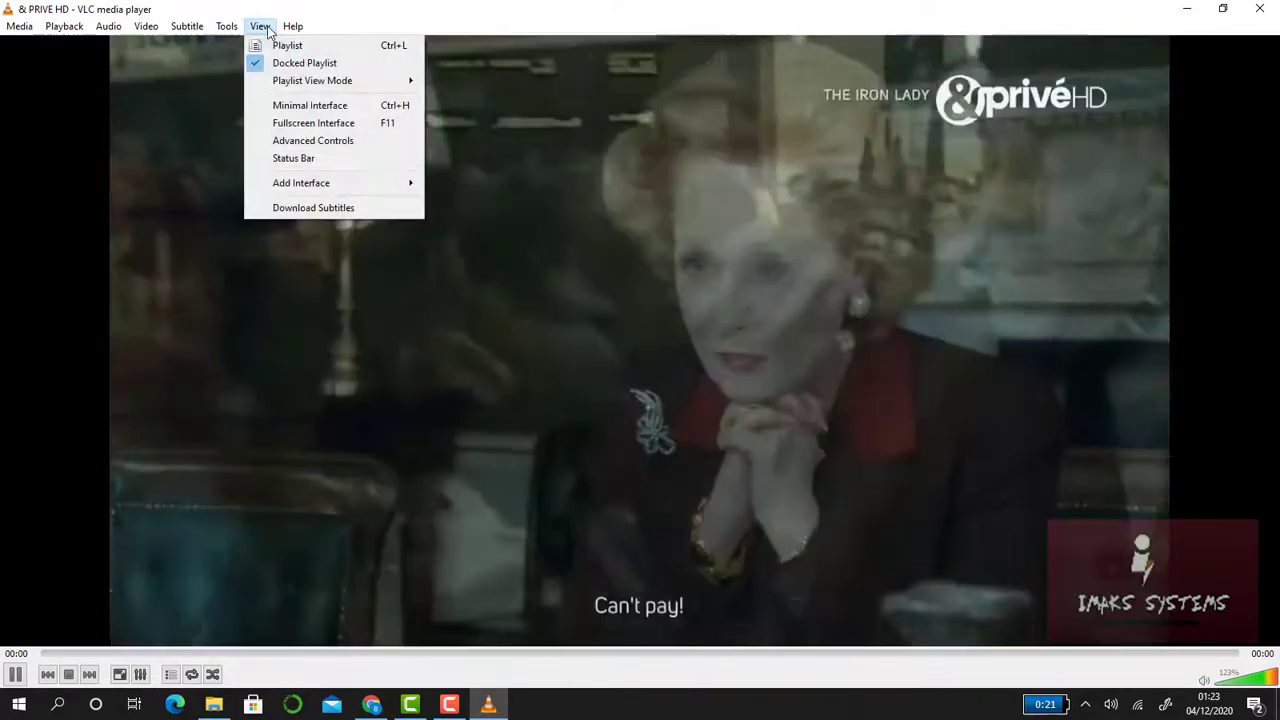
Show the Playlist pane listing all IPTV channels, scrolled to the top
left_click(288, 44)
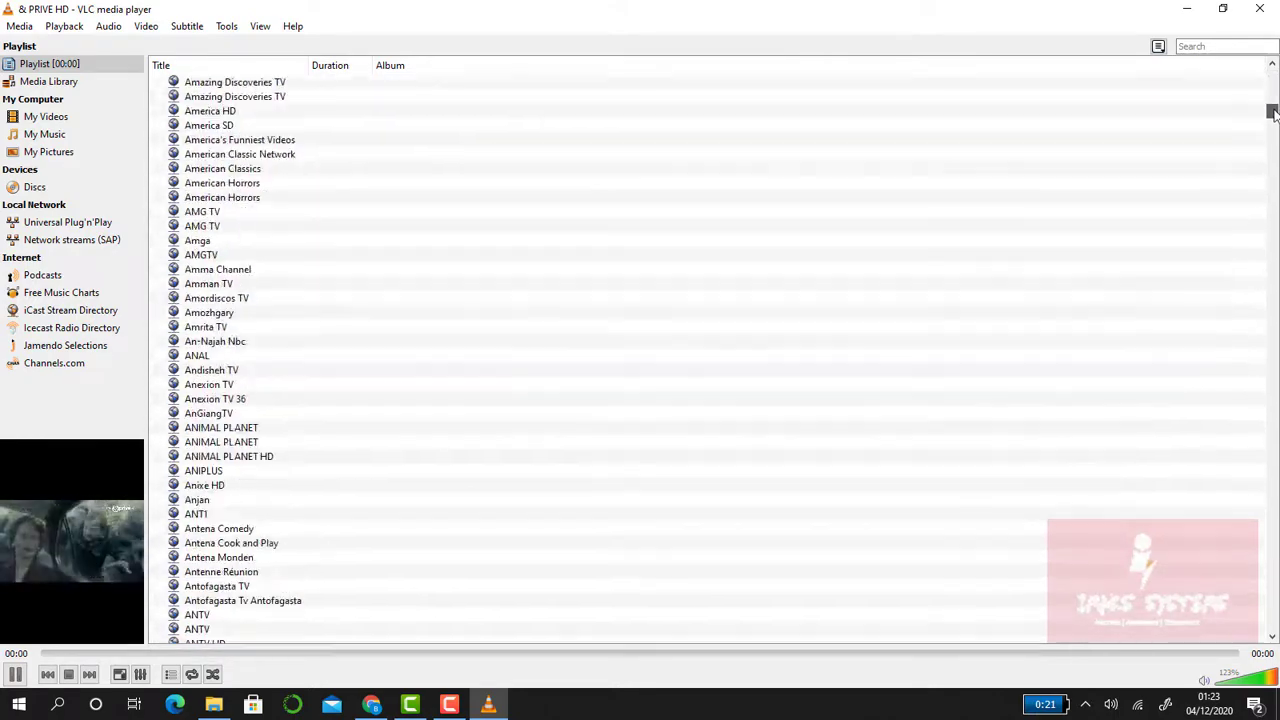
left_click_drag(1272, 110, 1272, 170)
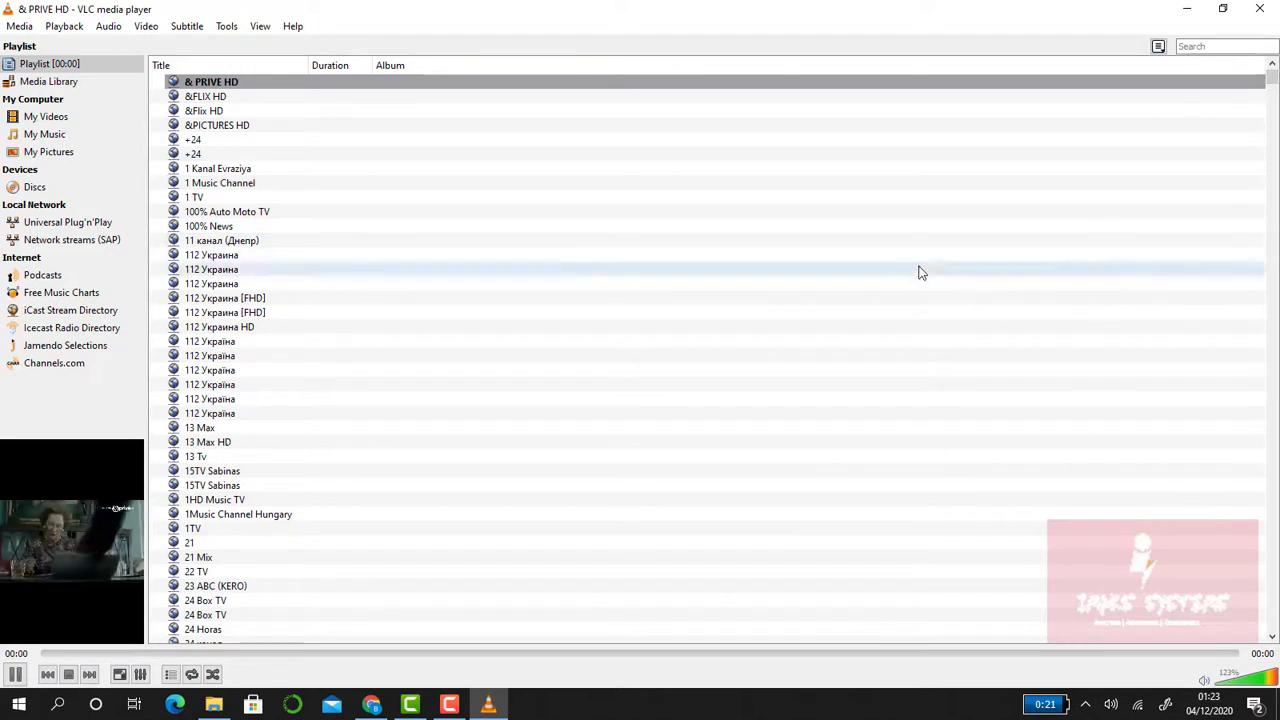
mouse_move(832, 268)
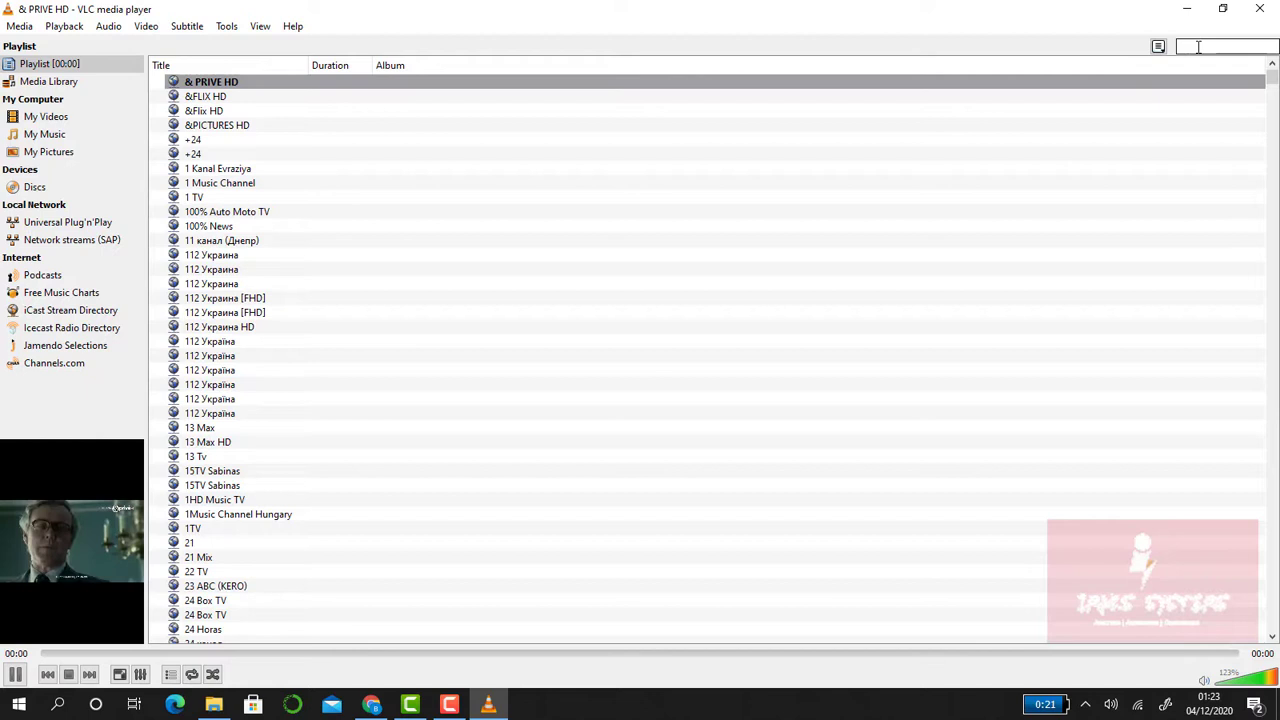
Search the playlist for '13 t' to narrow it to the 13 Tu channel
type("13 tv")
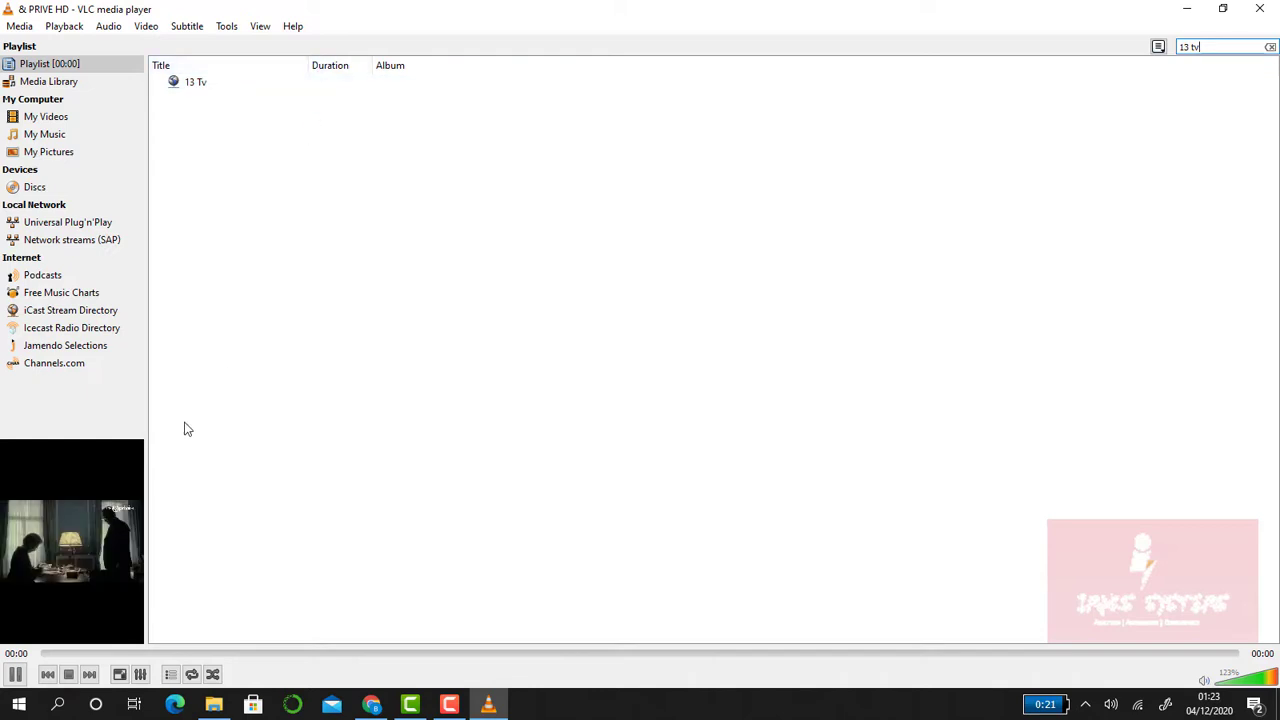
mouse_move(62, 536)
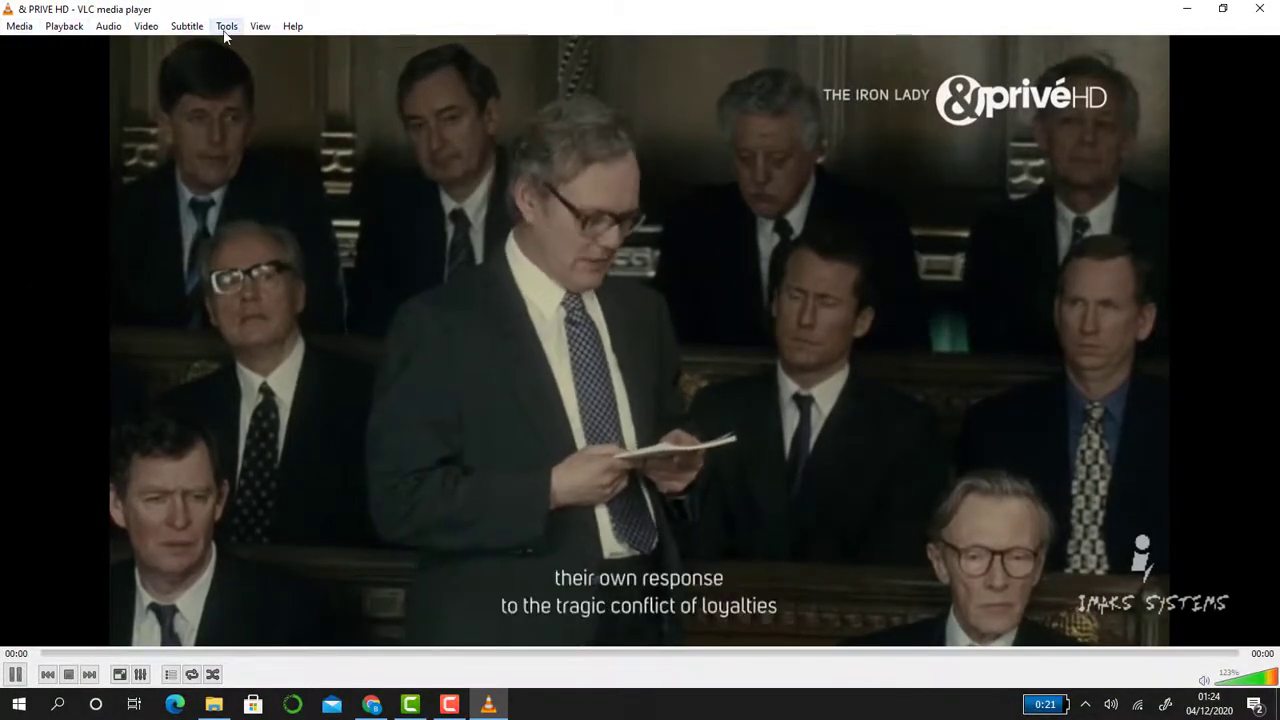
left_click(260, 26)
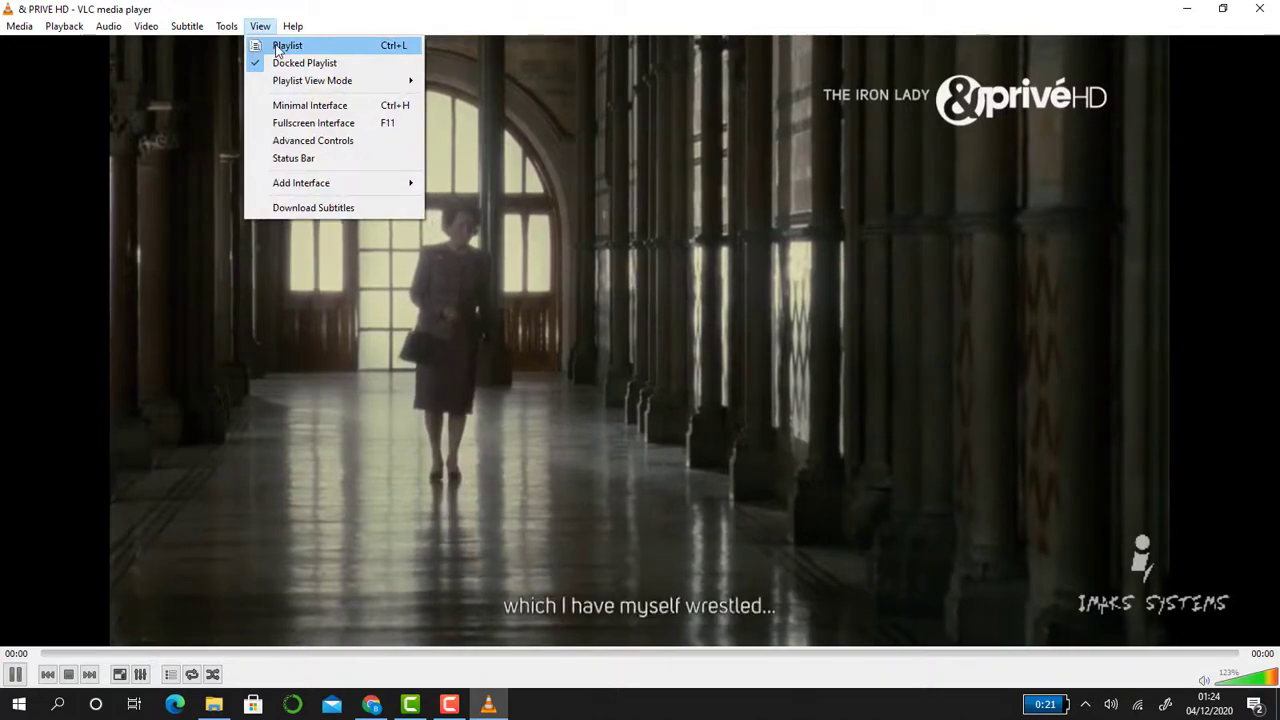
left_click(292, 26)
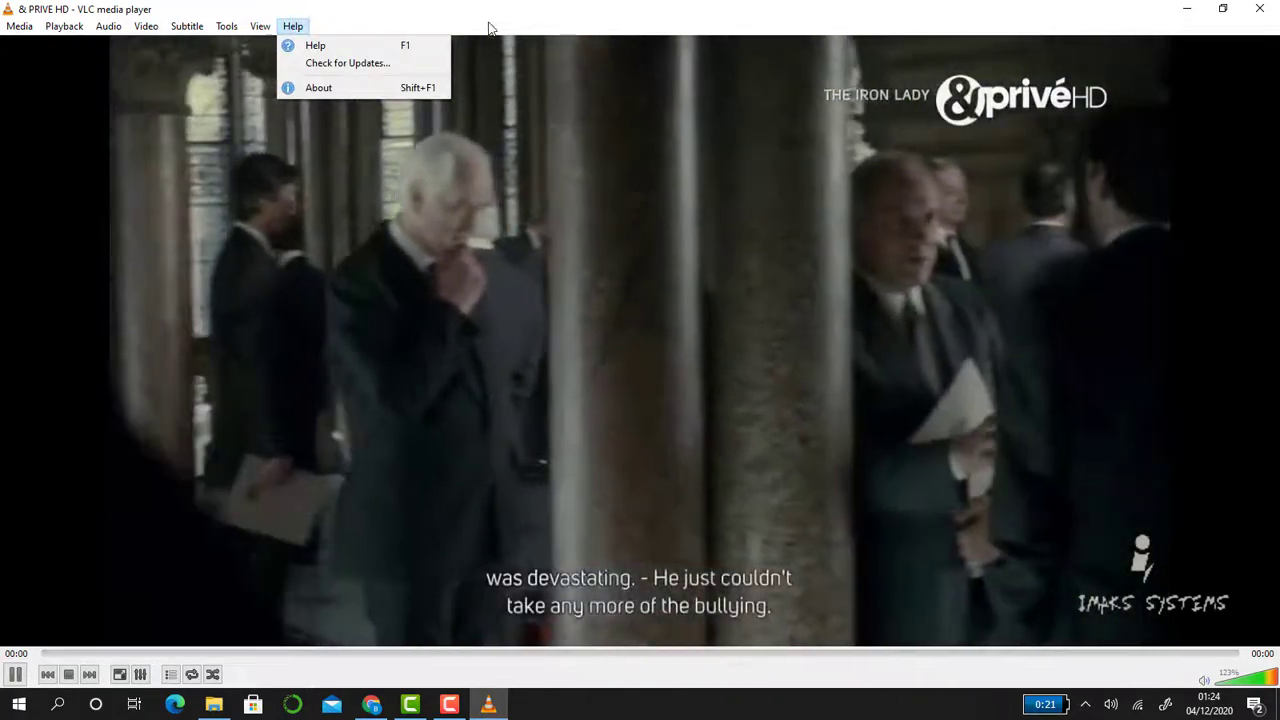